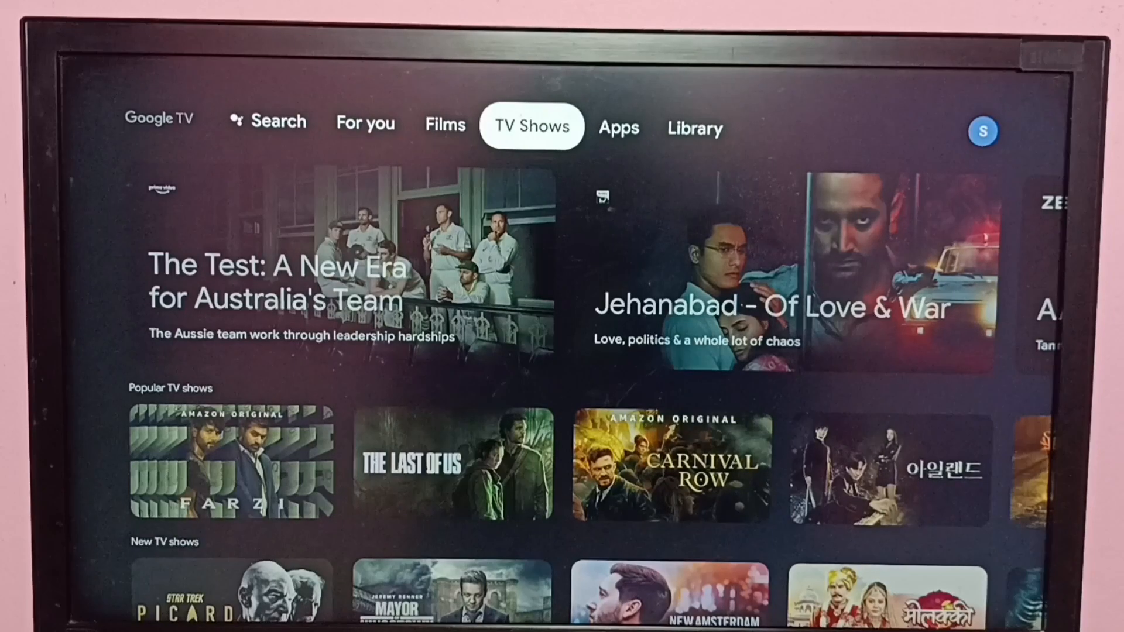
- Bring up the profile panel showing Settings and notifications over the Library page
left_click(617, 128)
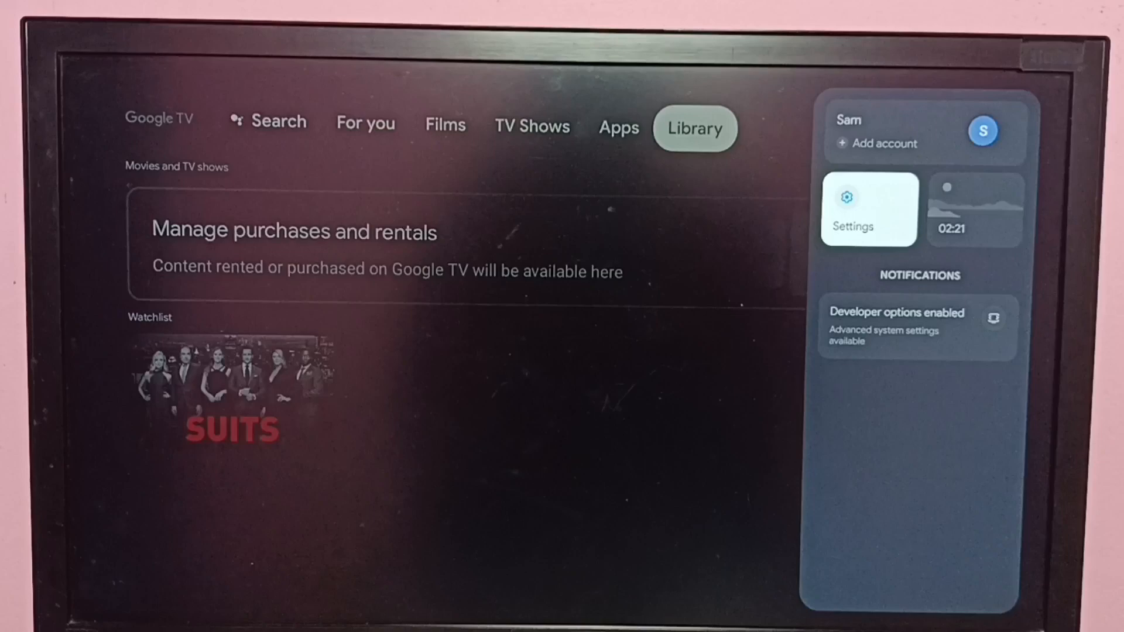
- Go into device Settings, then Apps and the All apps list
left_click(868, 209)
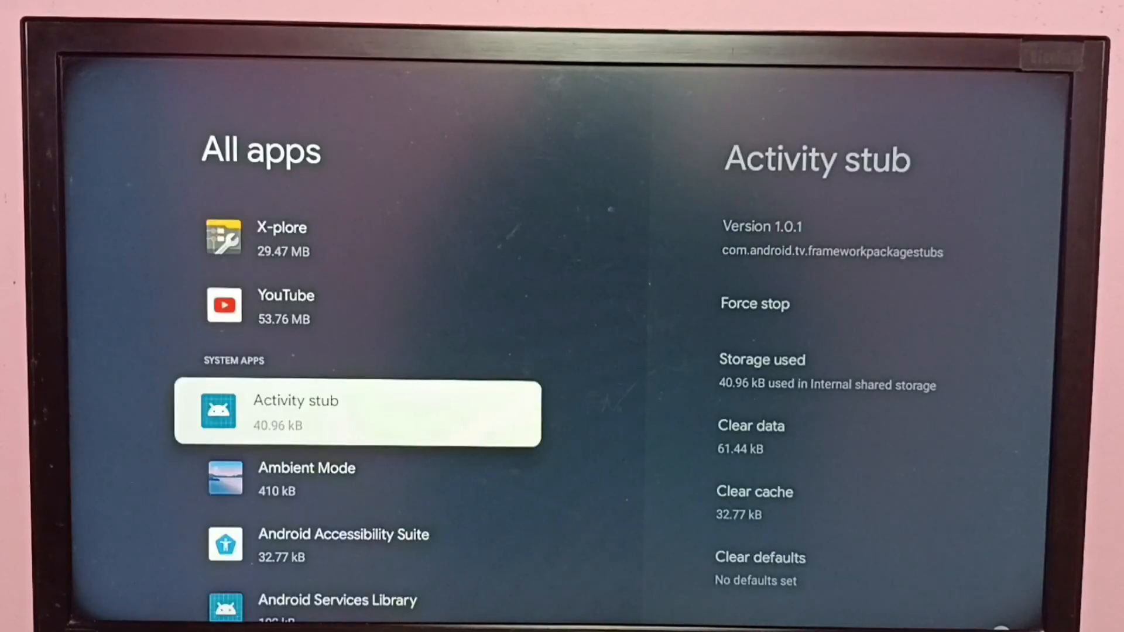
- Scroll down to System apps and reach the Google Play Movies app info page
scroll("down", 3)
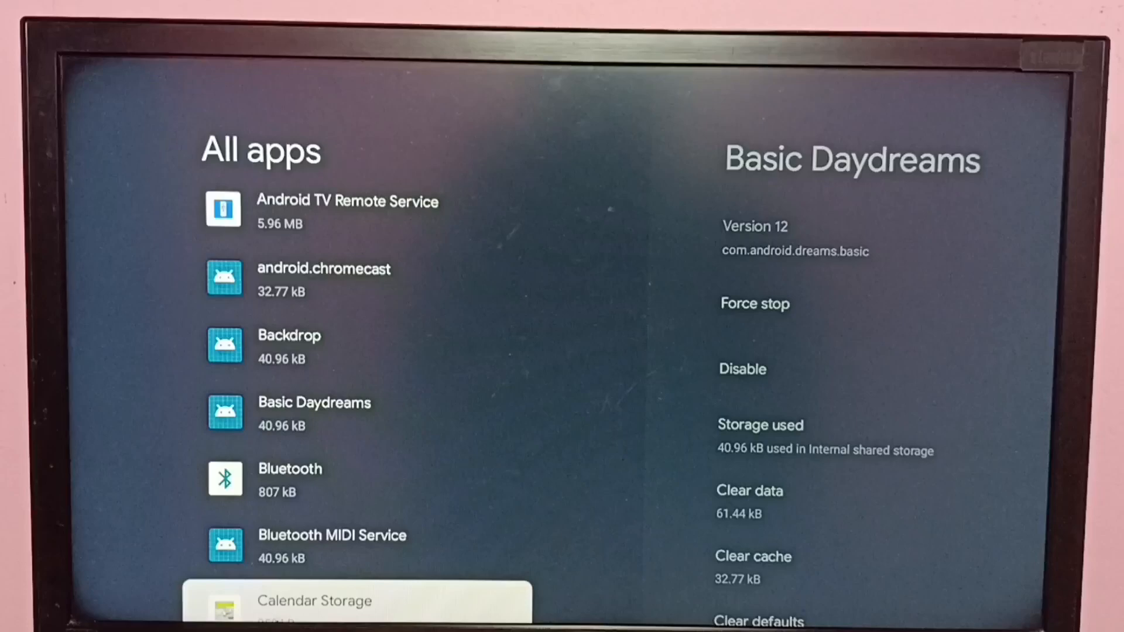
scroll("down", 3)
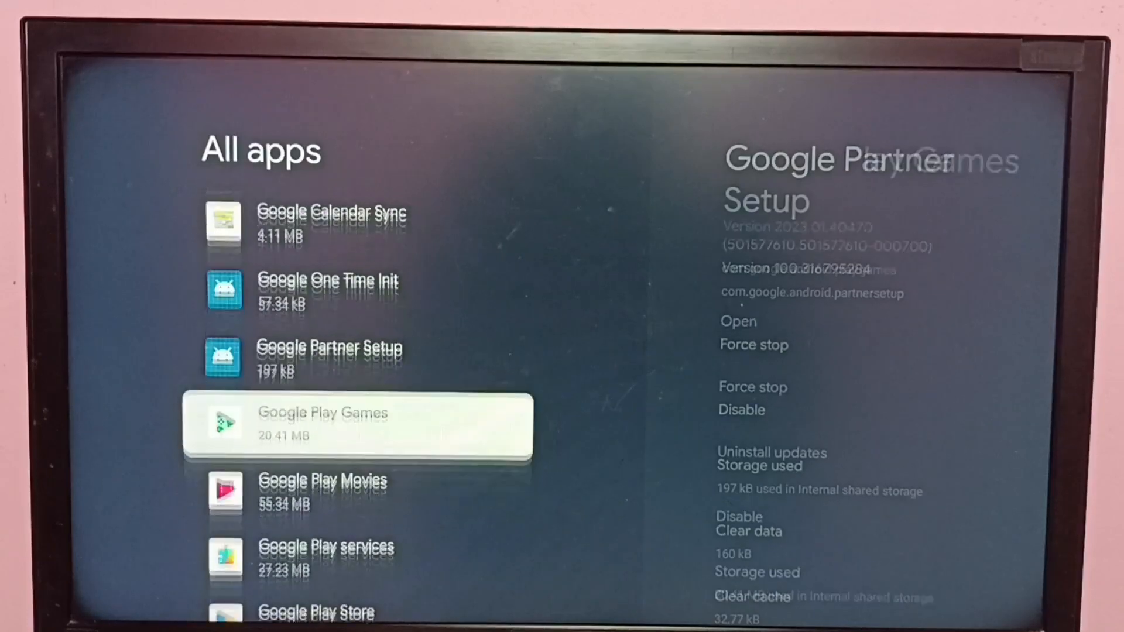
scroll("down", 3)
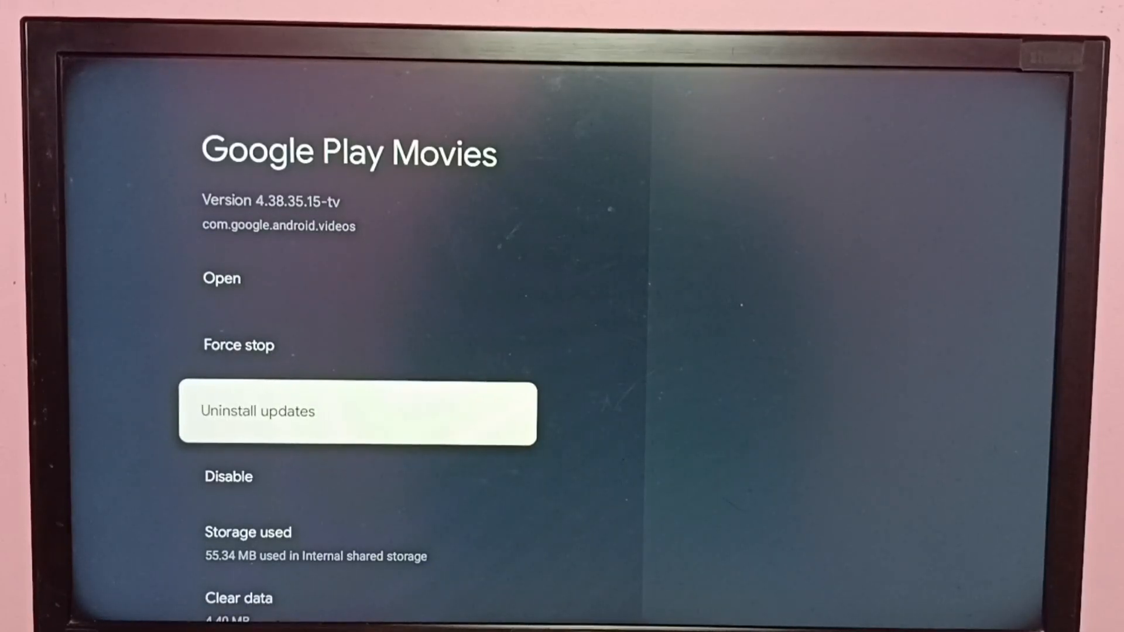
- Uninstall Google Play Movies' updates, confirming replacement with the factory version
left_click(359, 414)
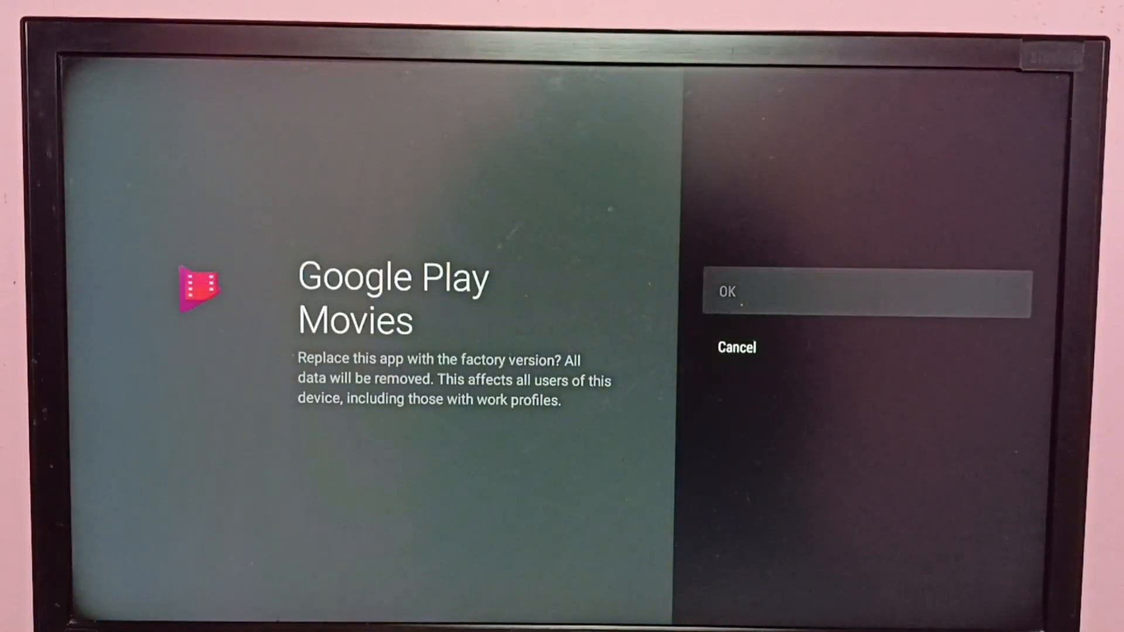
left_click(866, 293)
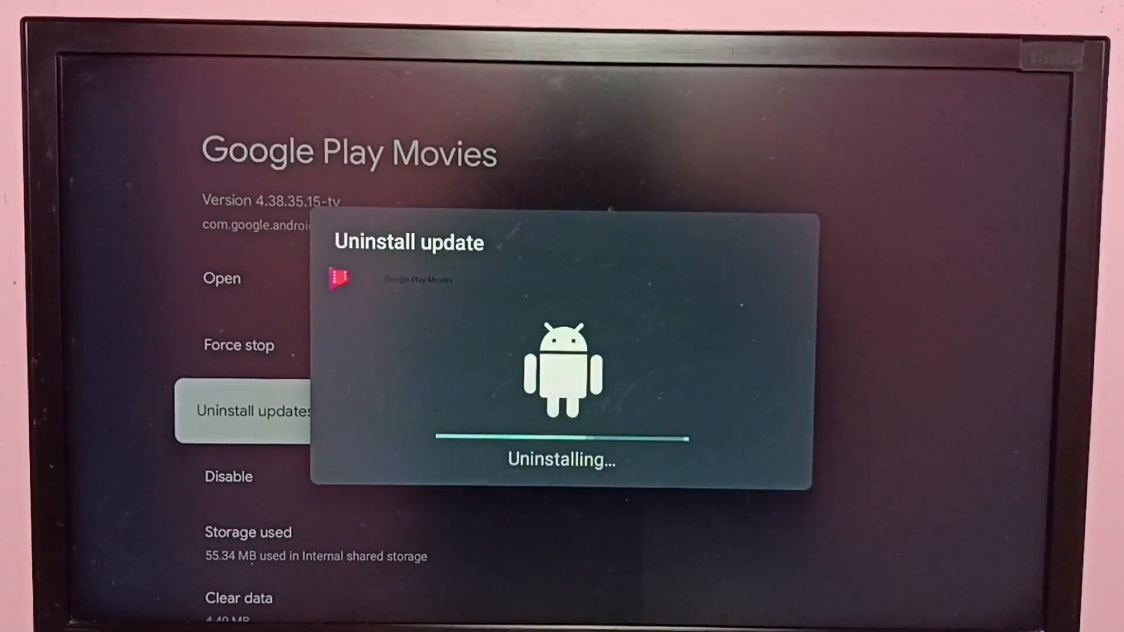